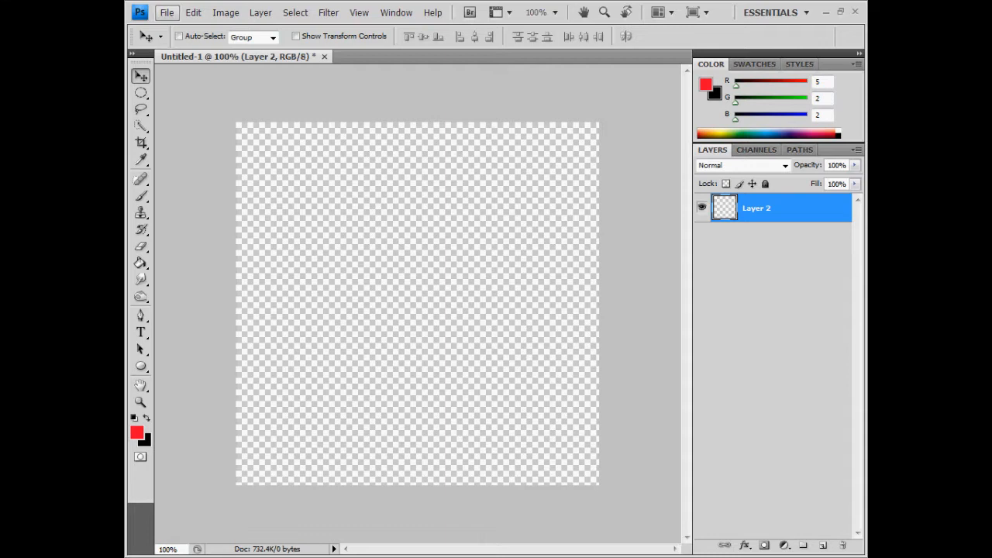
Create a new 500 x 500 pixel document with Background Contents set to Transparent.
{"action": "left_click", "coordinate": [166, 12]}
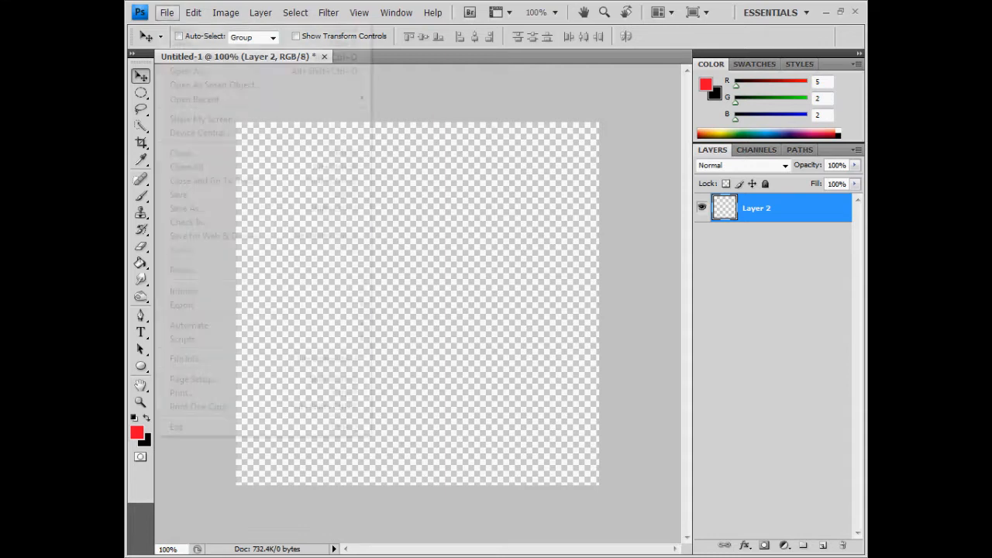
{"action": "left_click", "coordinate": [166, 12]}
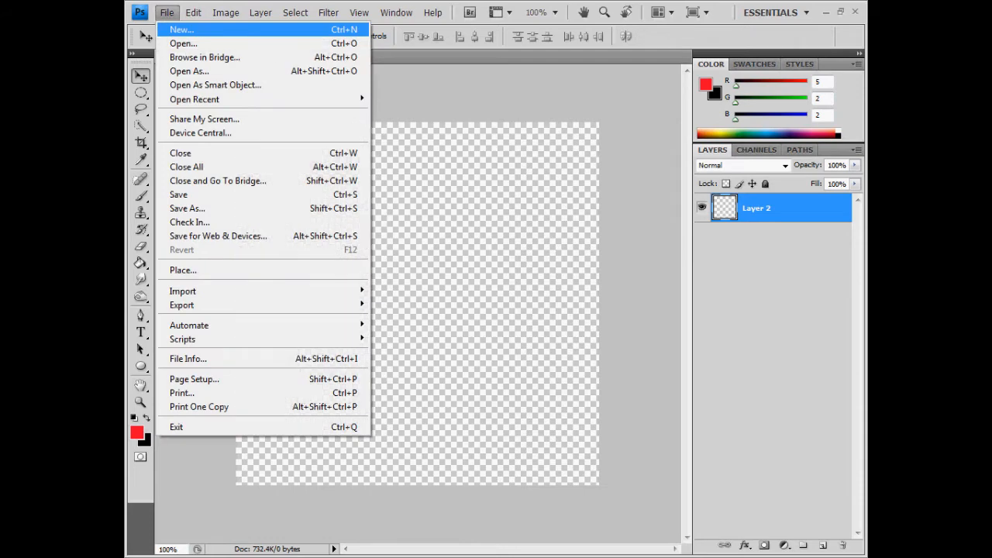
{"action": "left_click", "coordinate": [180, 30]}
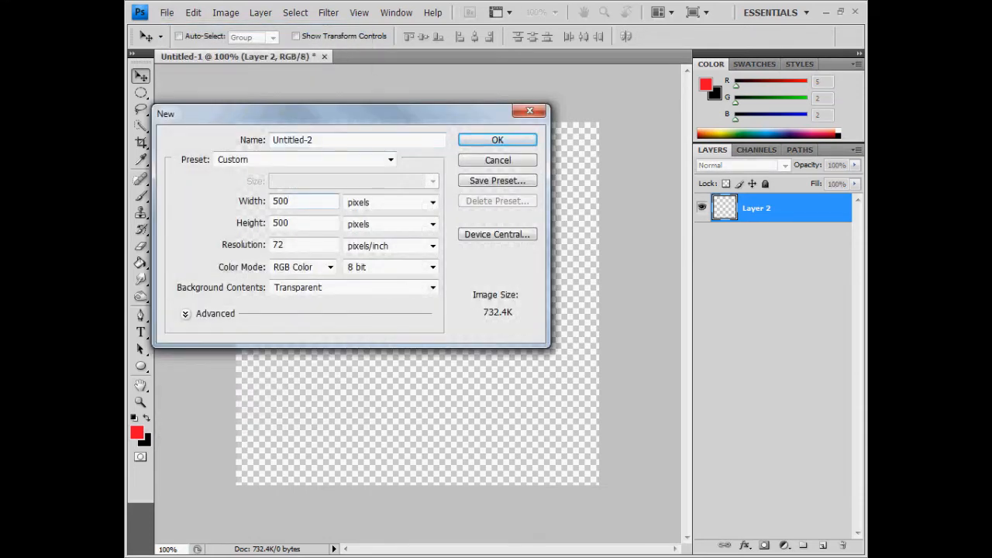
{"action": "left_click", "coordinate": [304, 223]}
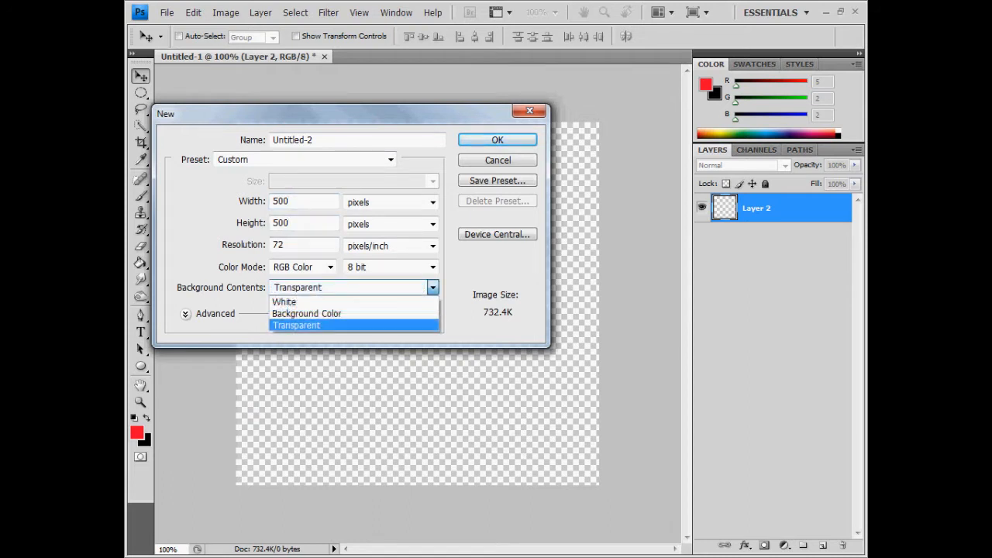
{"action": "left_click", "coordinate": [297, 325]}
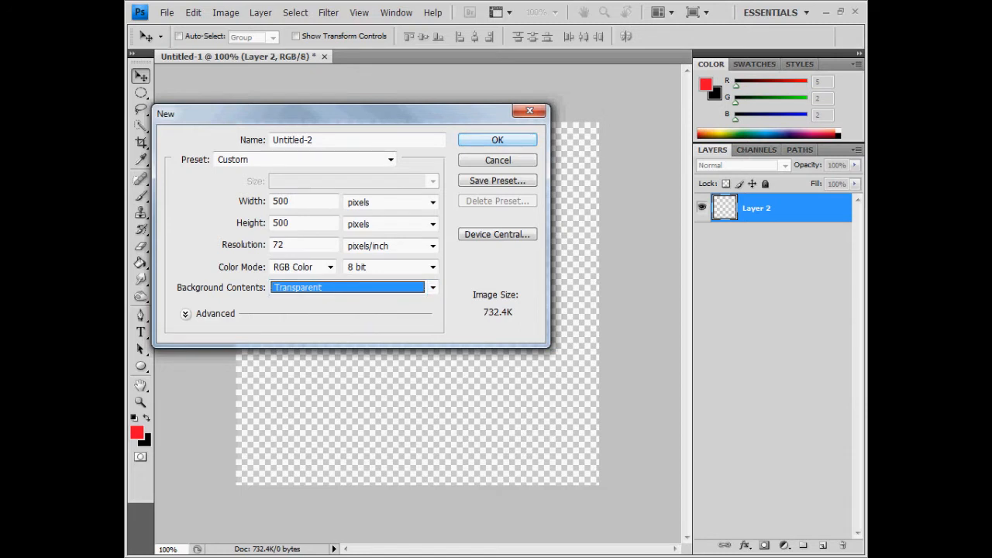
{"action": "left_click", "coordinate": [496, 139]}
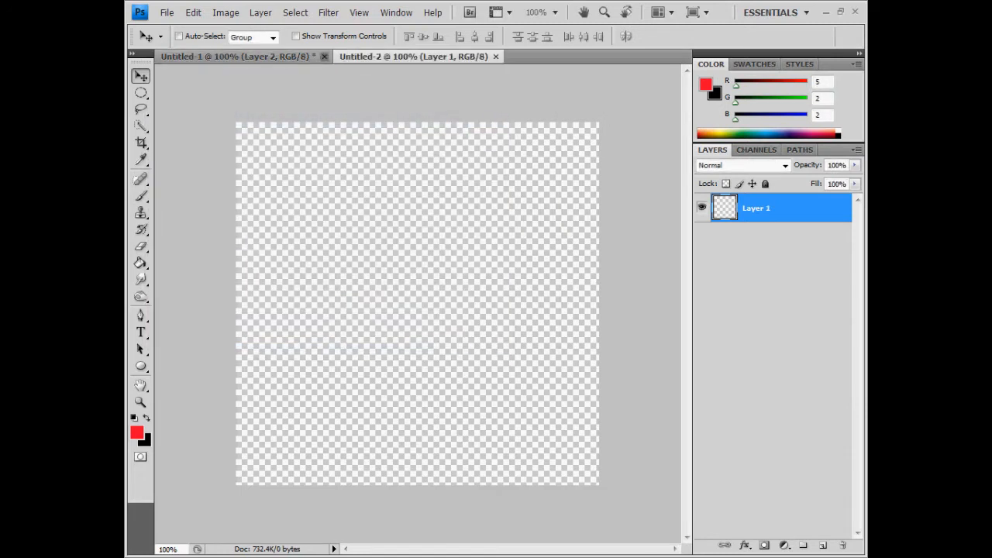
Close Untitled-1 without saving its changes.
{"action": "left_click", "coordinate": [324, 56]}
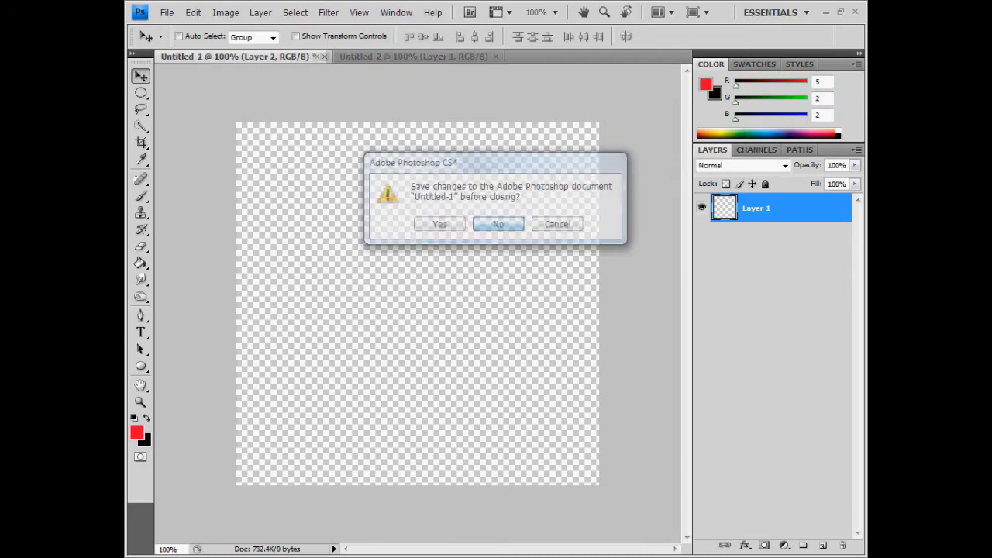
{"action": "left_click", "coordinate": [498, 223]}
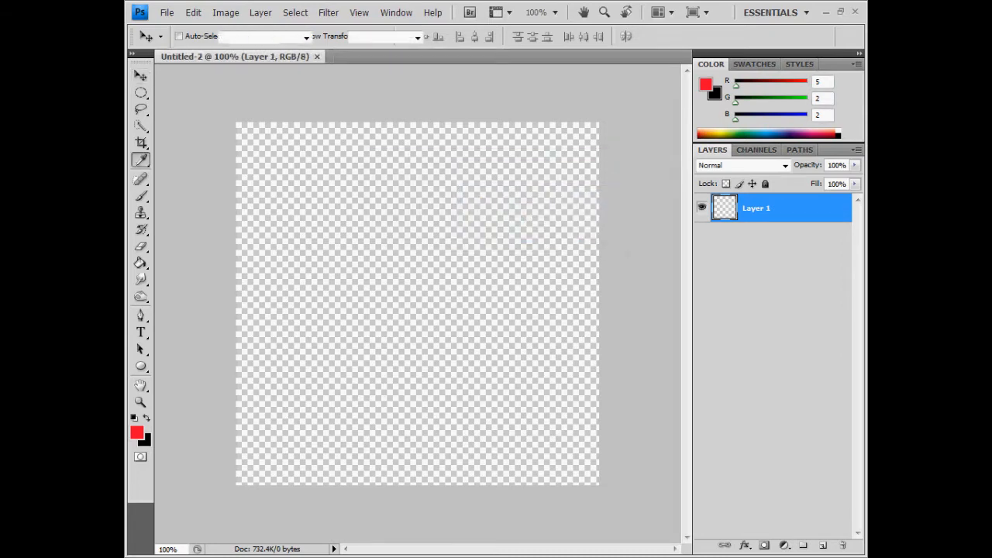
{"action": "left_click", "coordinate": [147, 437]}
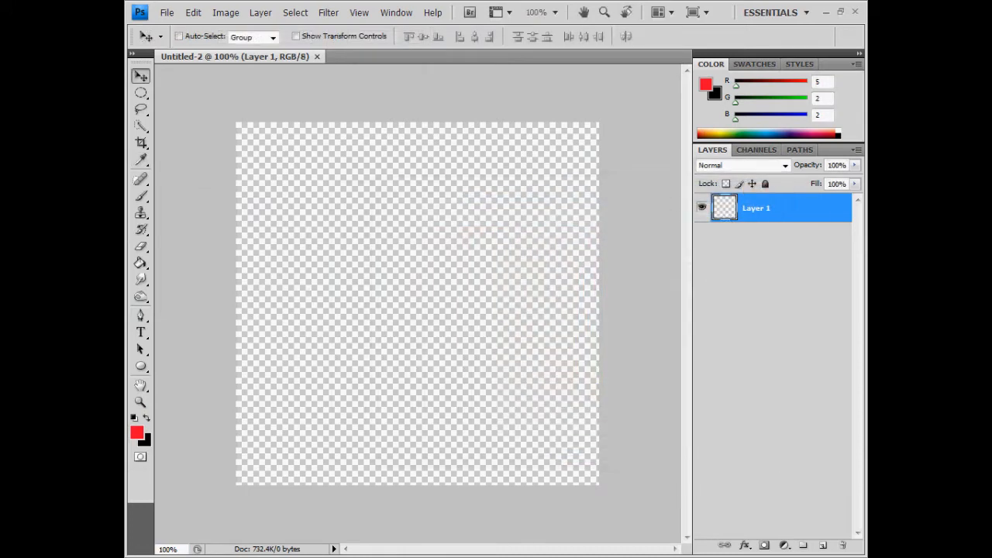
{"action": "left_click", "coordinate": [136, 431]}
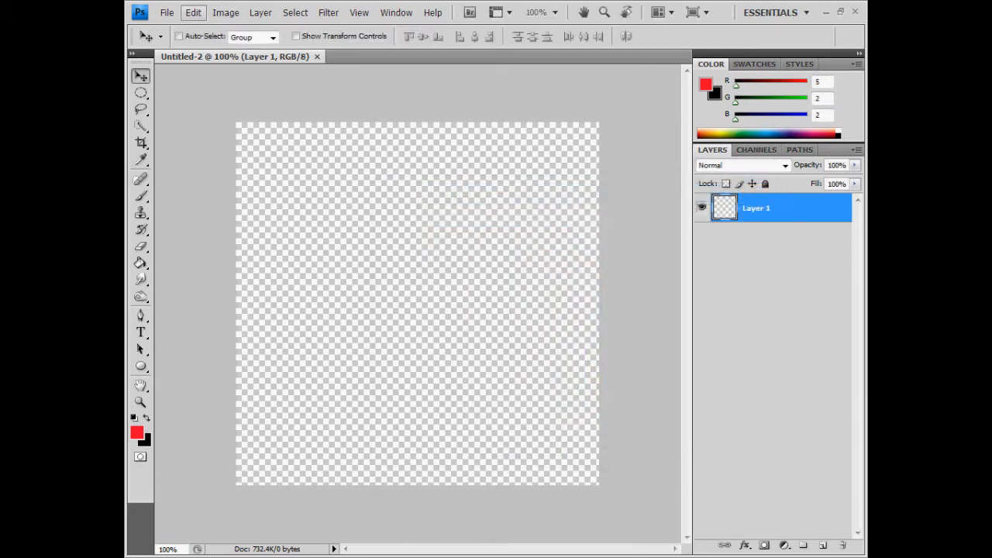
Fill the whole transparent layer of Untitled-2 with solid black via Edit > Fill.
{"action": "left_click", "coordinate": [192, 13]}
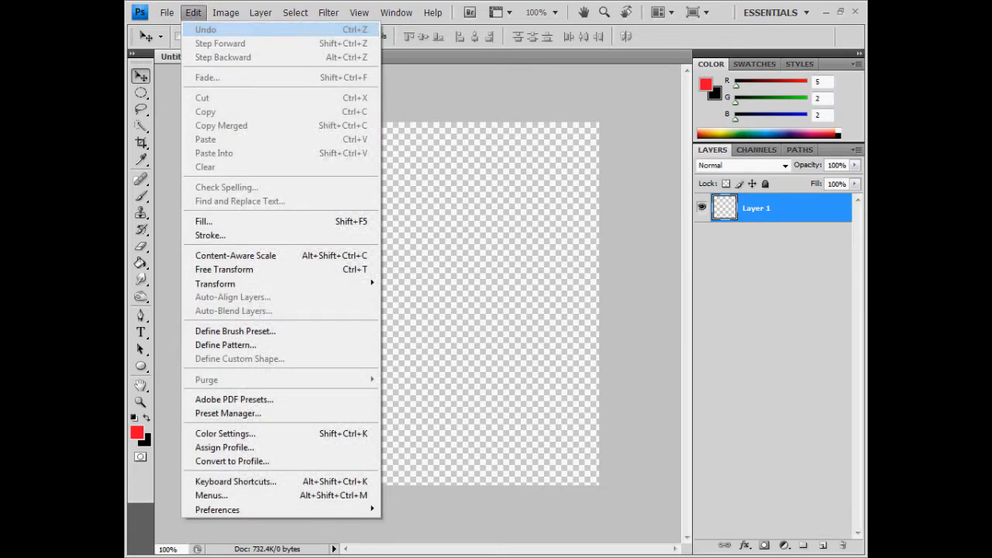
{"action": "mouse_move", "coordinate": [205, 220]}
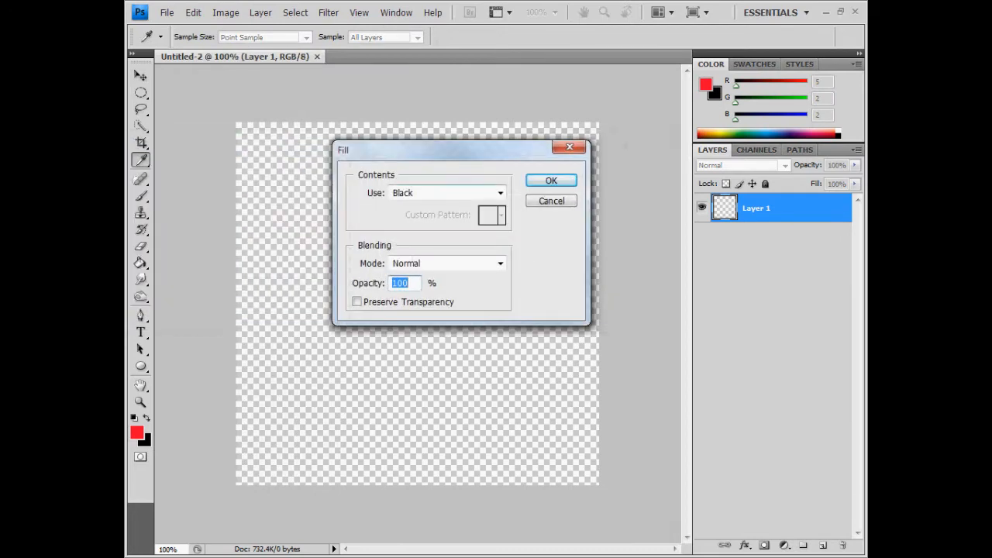
{"action": "left_click", "coordinate": [442, 192]}
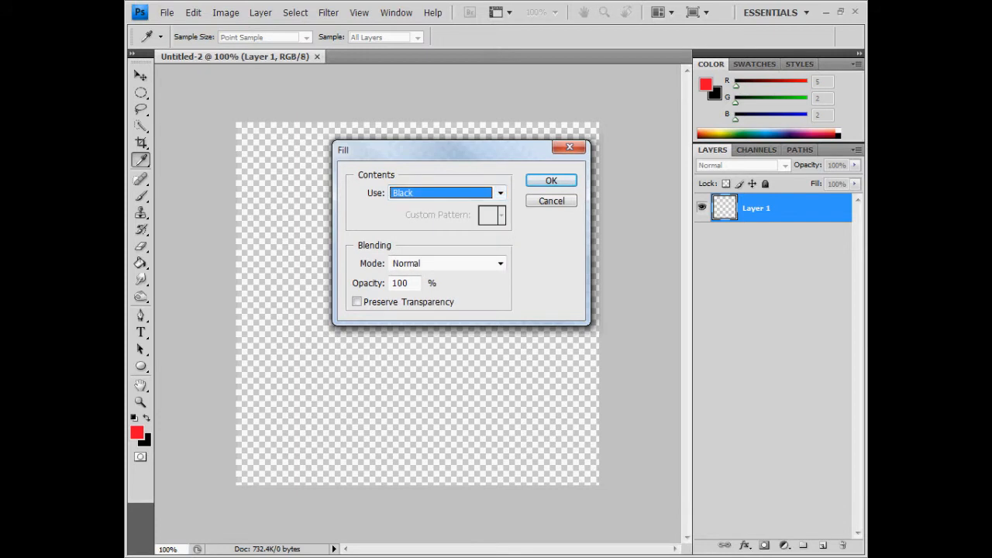
{"action": "left_click", "coordinate": [552, 200]}
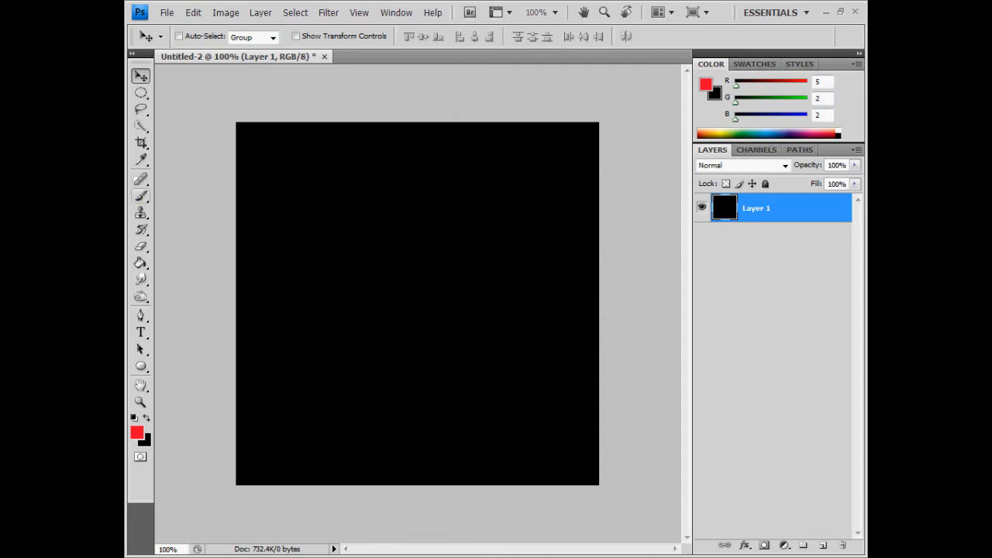
Paint a large soft red brush glow at the canvas centre and add an empty Layer 2 above it.
{"action": "left_click", "coordinate": [141, 195]}
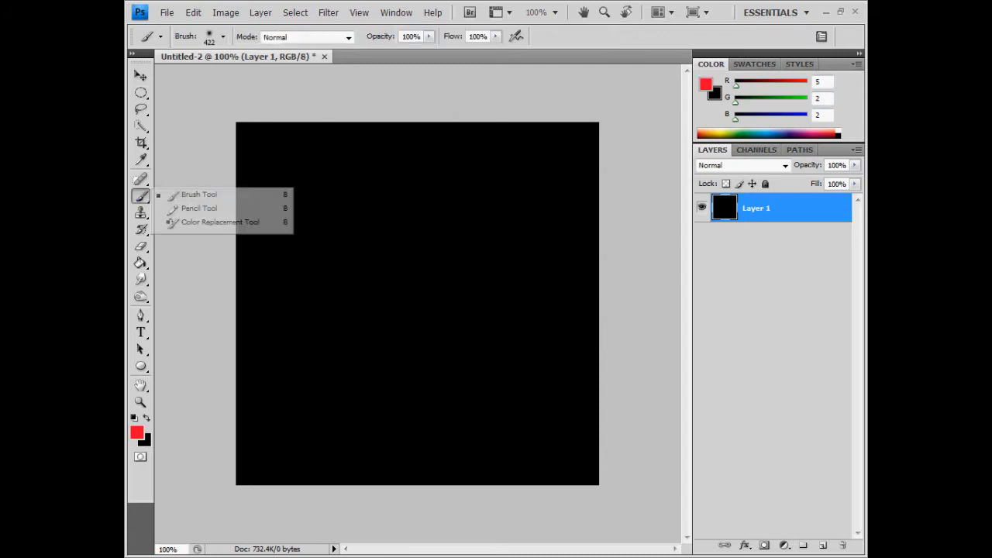
{"action": "left_click", "coordinate": [198, 208]}
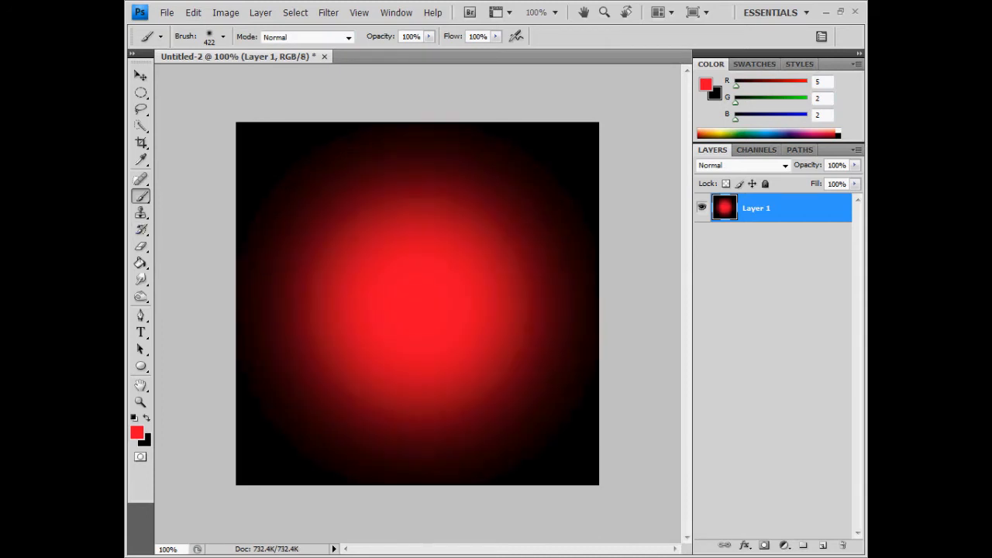
{"action": "left_click", "coordinate": [139, 74]}
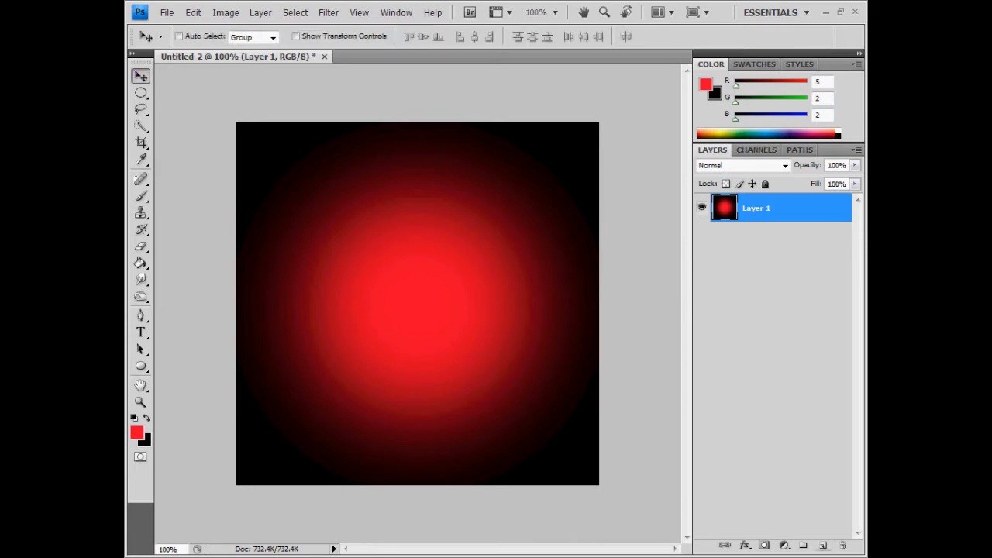
{"action": "left_click", "coordinate": [823, 545]}
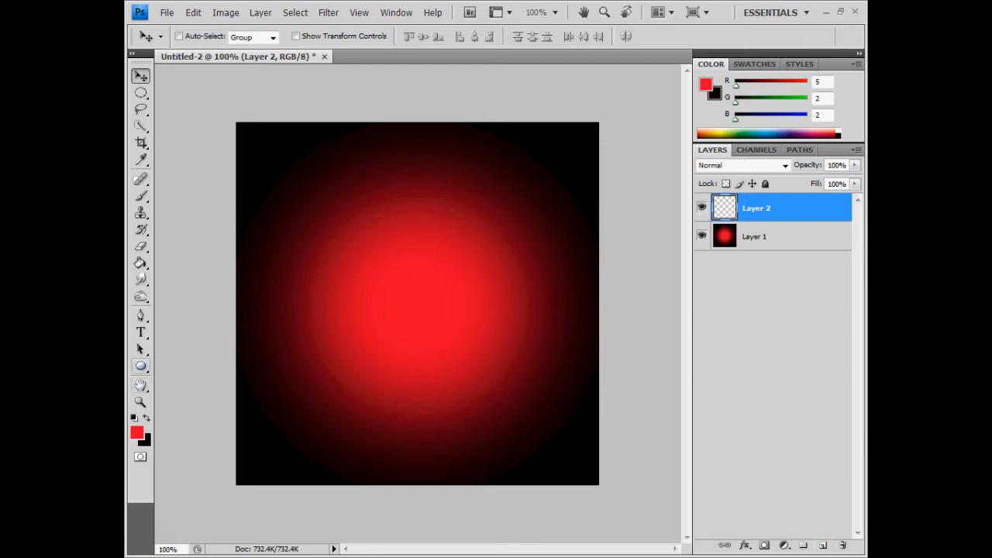
Select the Ellipse Tool and draw a red ellipse shape over the centre of the glow.
{"action": "left_click", "coordinate": [139, 366]}
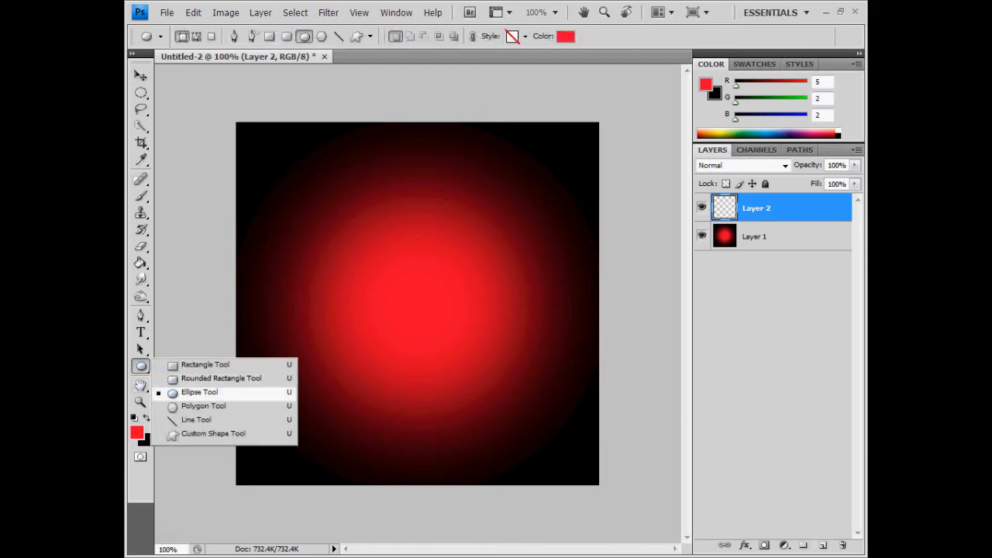
{"action": "left_click", "coordinate": [198, 390]}
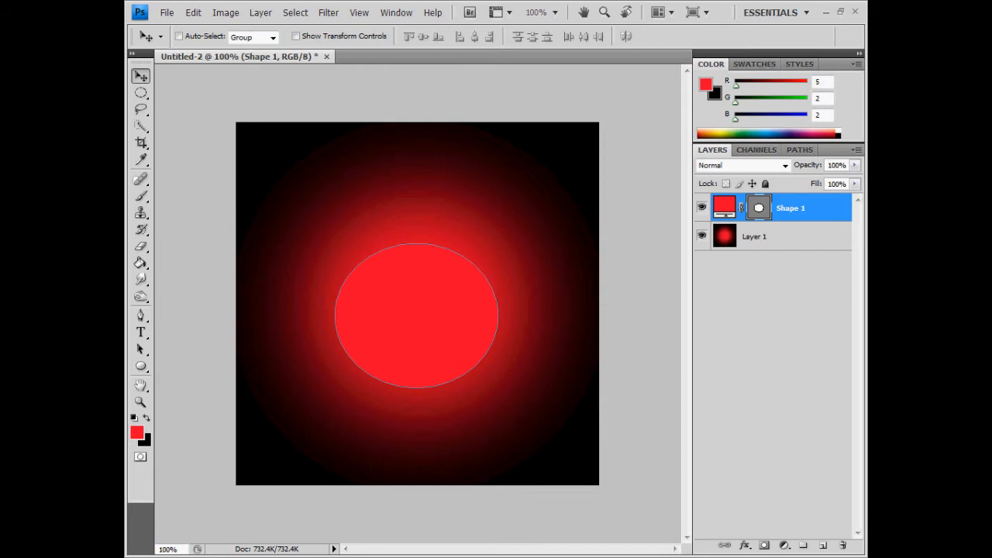
Enable Drop Shadow, Inner Shadow, Outer Glow, Gradient Overlay and Stroke on the Shape 1 layer style.
{"action": "right_click", "coordinate": [791, 208]}
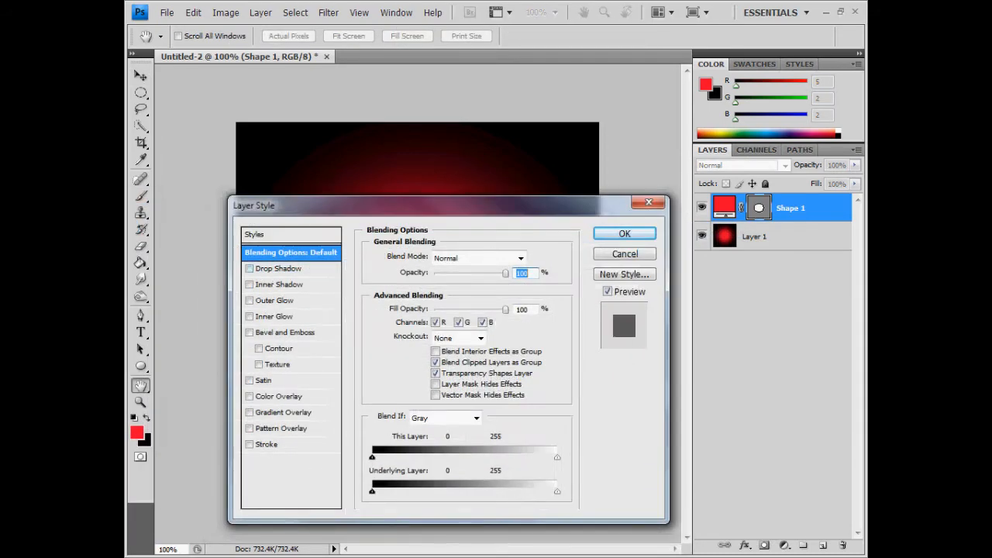
{"action": "left_click", "coordinate": [250, 268]}
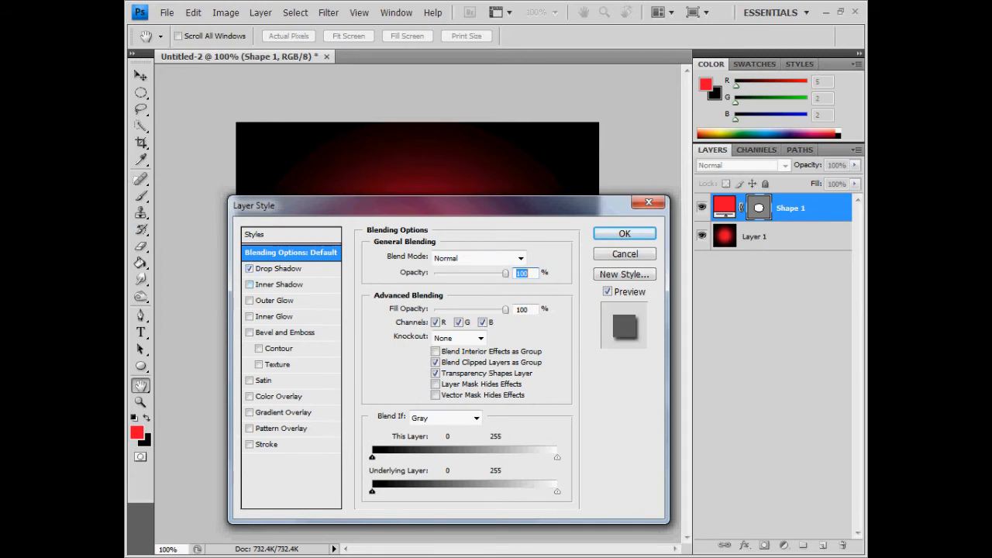
{"action": "left_click", "coordinate": [248, 285]}
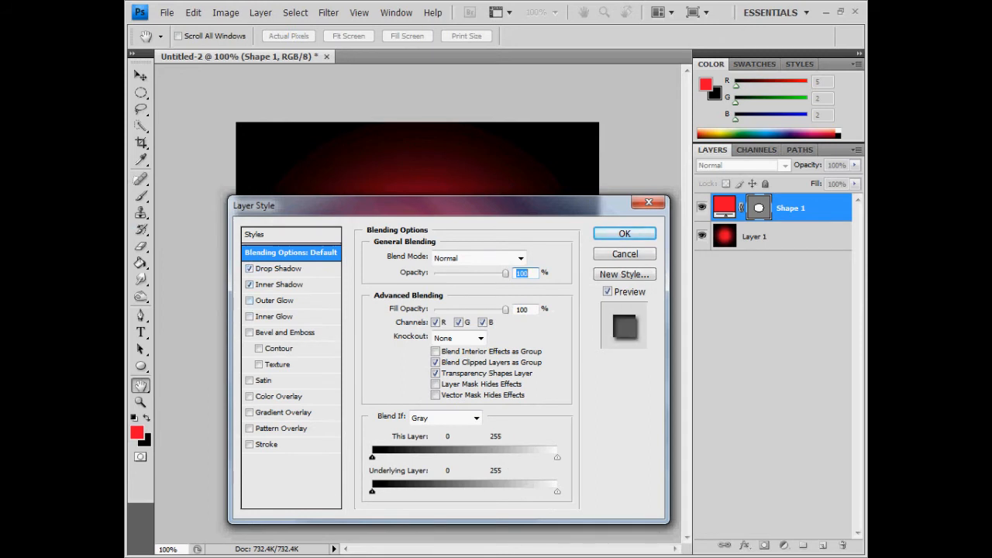
{"action": "left_click", "coordinate": [250, 332]}
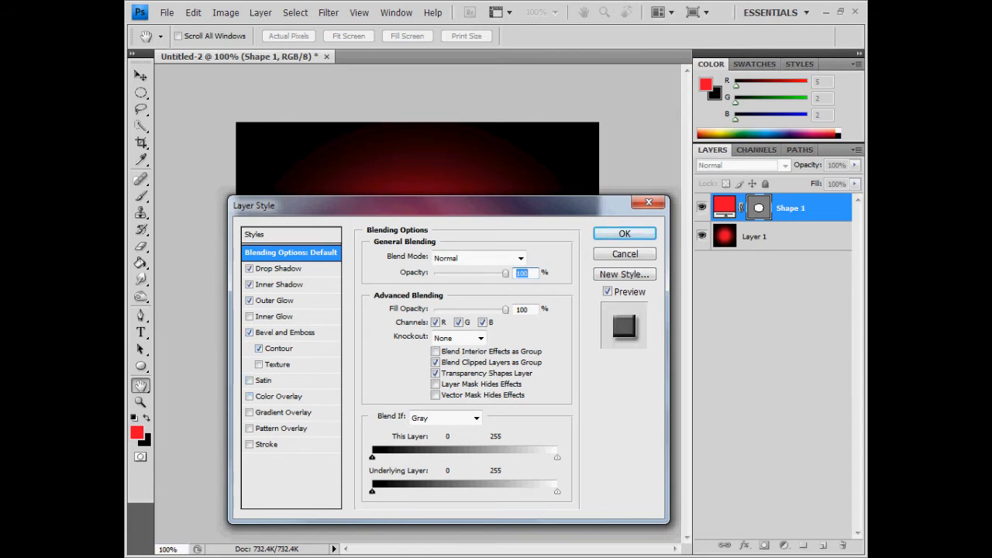
{"action": "left_click", "coordinate": [249, 412]}
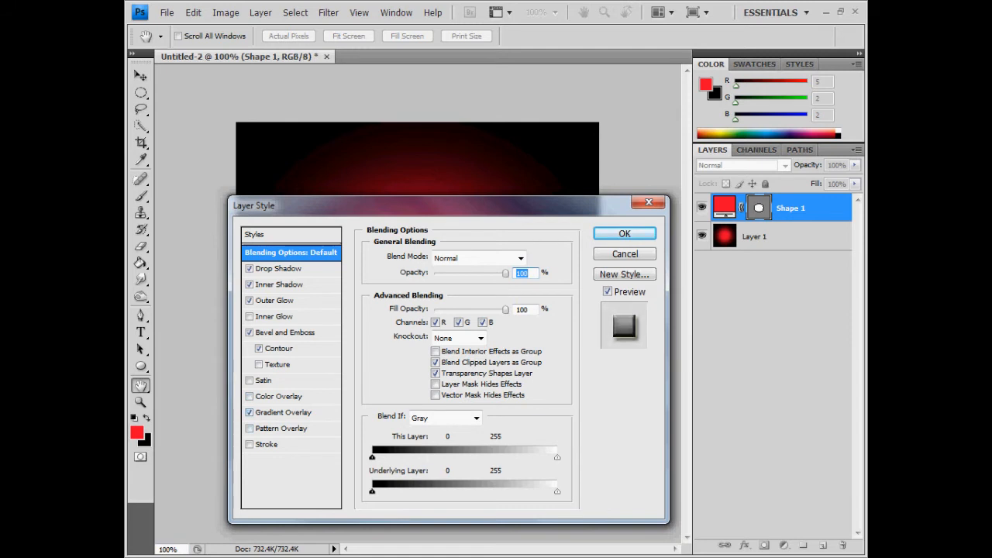
{"action": "left_click", "coordinate": [248, 443]}
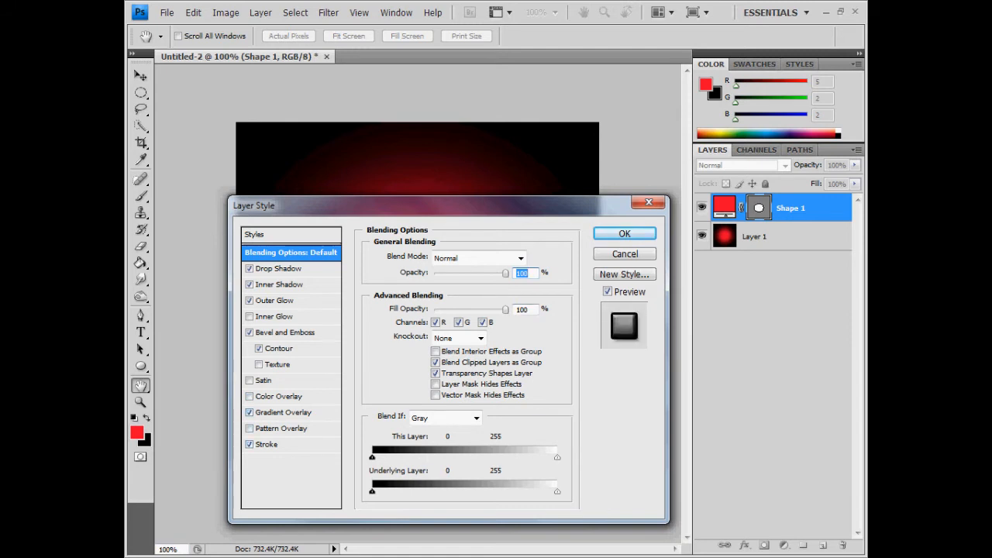
Adjust the shadow, glow, stroke and gradient settings so the ellipse becomes a glossy silver disc, and apply.
{"action": "left_click", "coordinate": [278, 269]}
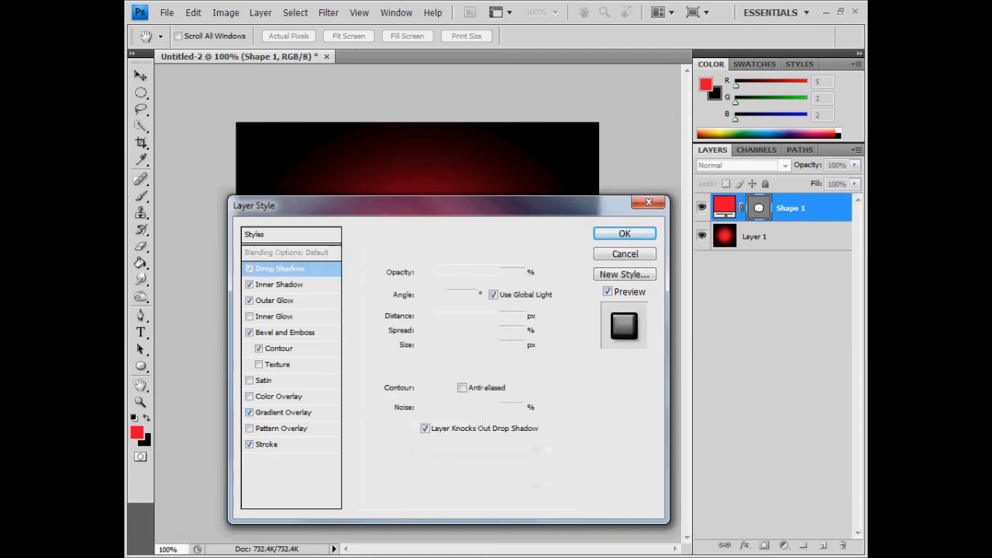
{"action": "left_click", "coordinate": [279, 268]}
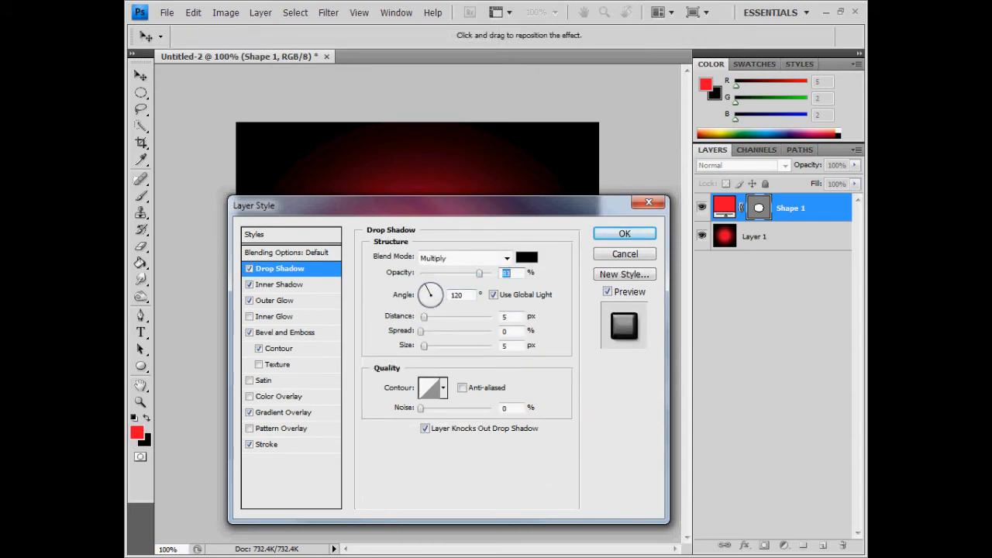
{"action": "left_click", "coordinate": [279, 285]}
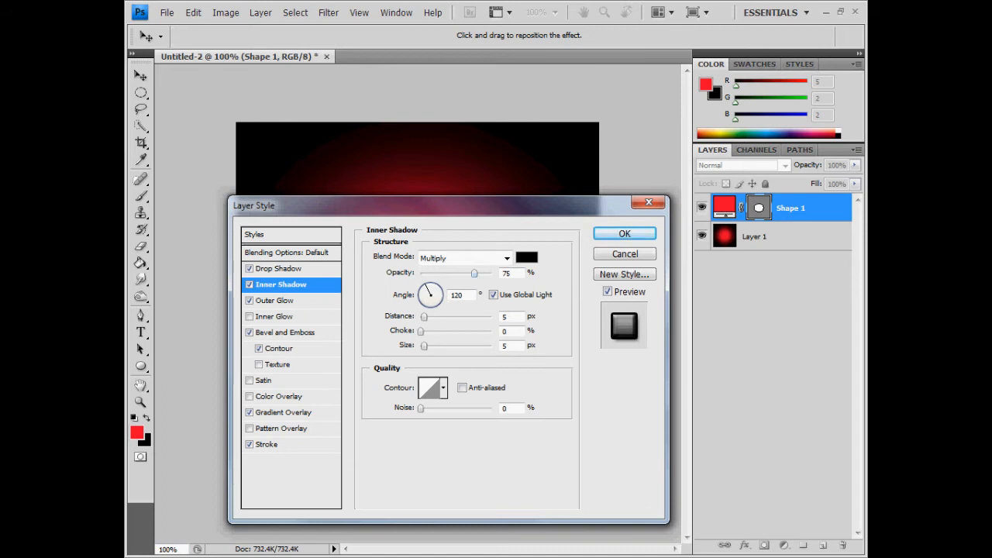
{"action": "left_click", "coordinate": [276, 301]}
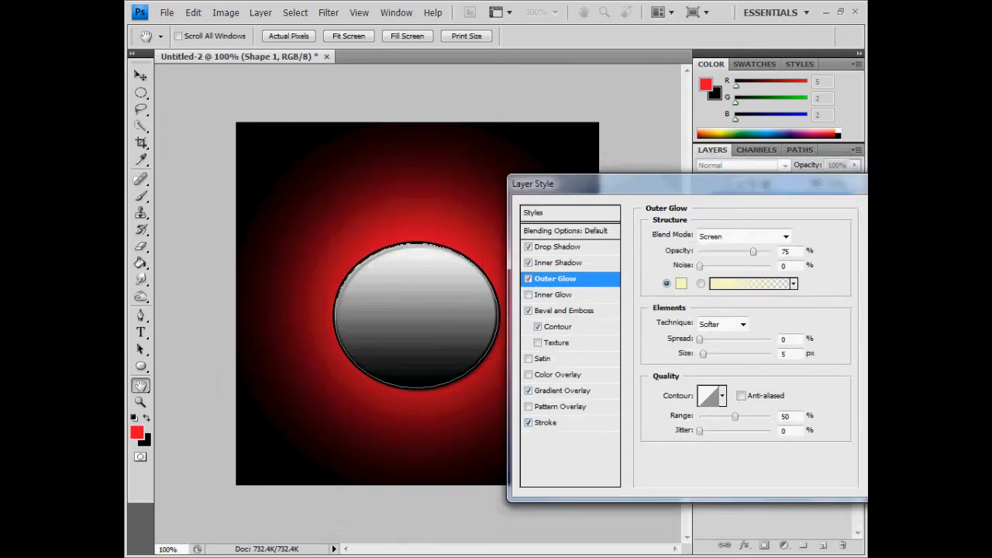
{"action": "left_click", "coordinate": [545, 421]}
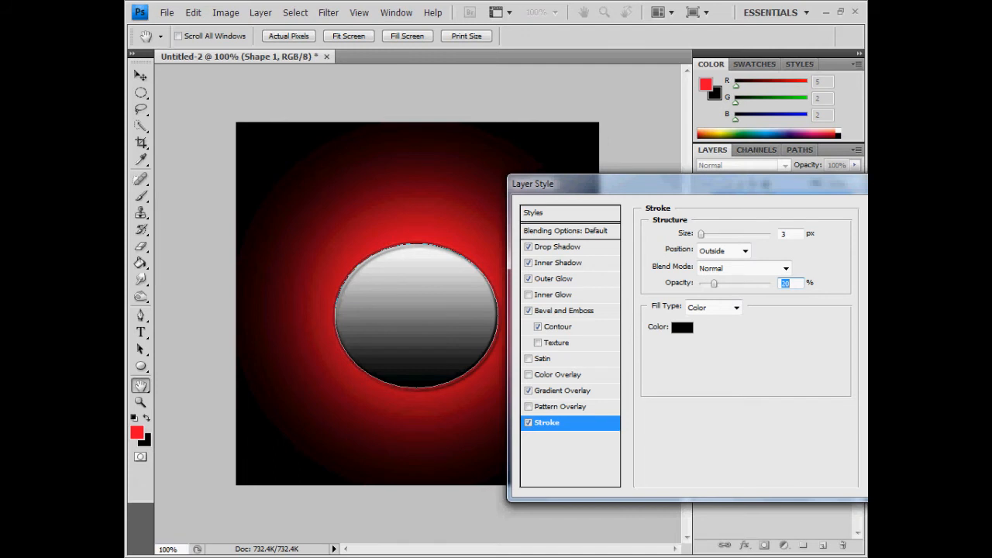
{"action": "left_click", "coordinate": [561, 391]}
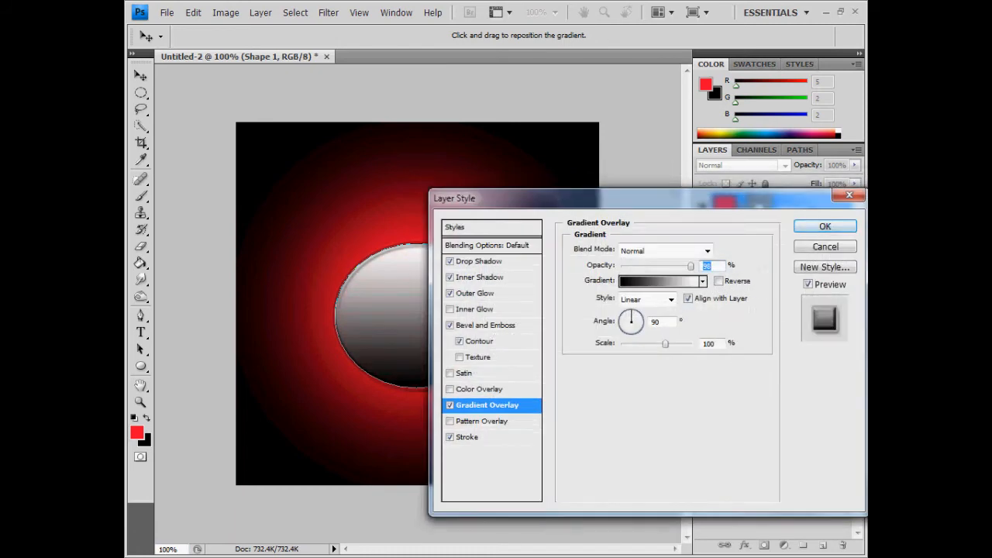
{"action": "left_click", "coordinate": [825, 227]}
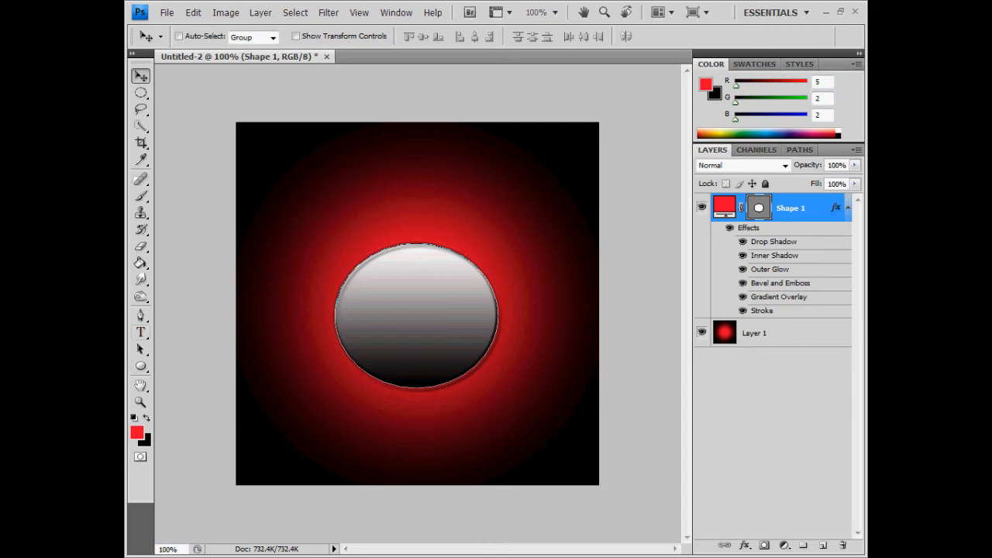
Place red Times New Roman text 'cr&r' across the middle of the silver circle.
{"action": "left_click", "coordinate": [140, 332]}
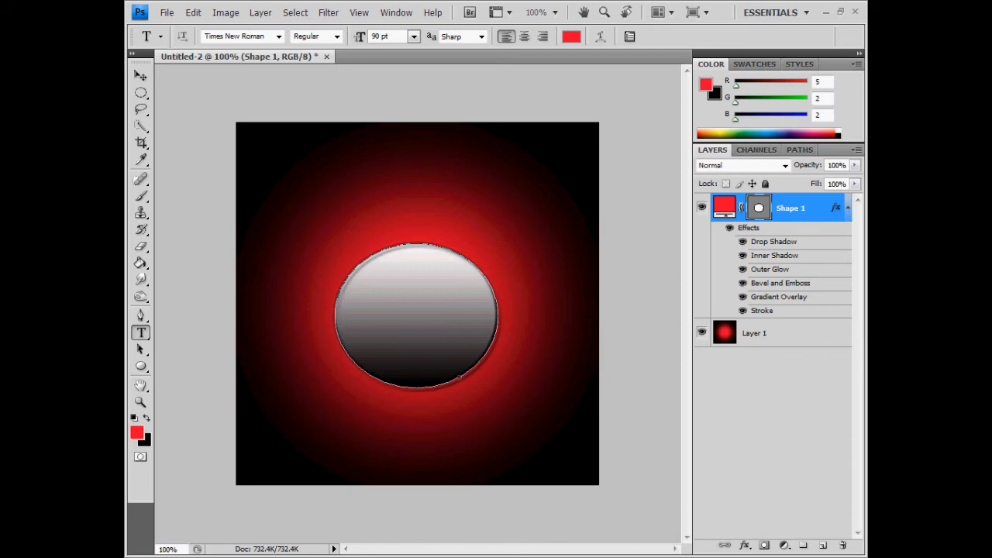
{"action": "left_click", "coordinate": [388, 313]}
{"action": "type", "text": "cr&r"}
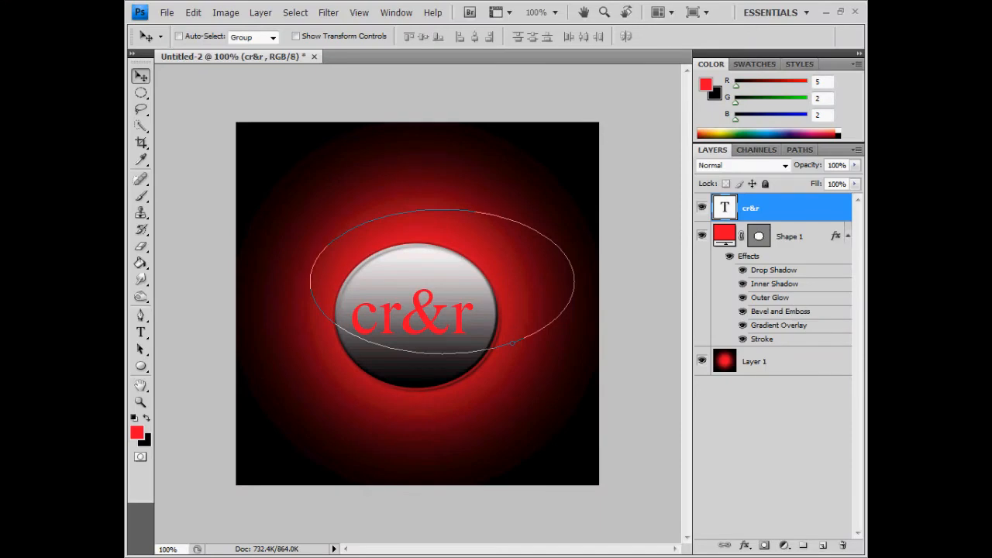
{"action": "right_click", "coordinate": [750, 208]}
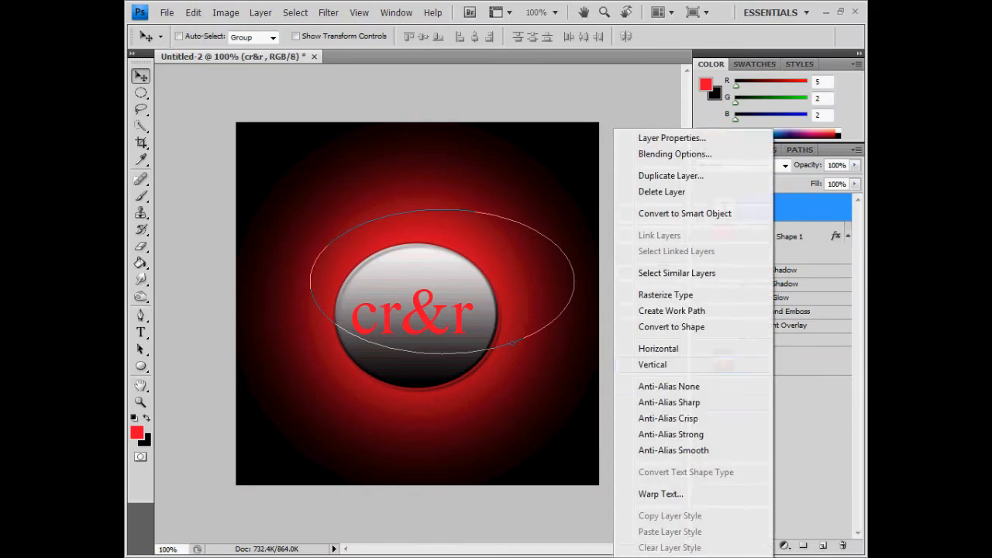
{"action": "mouse_move", "coordinate": [670, 434]}
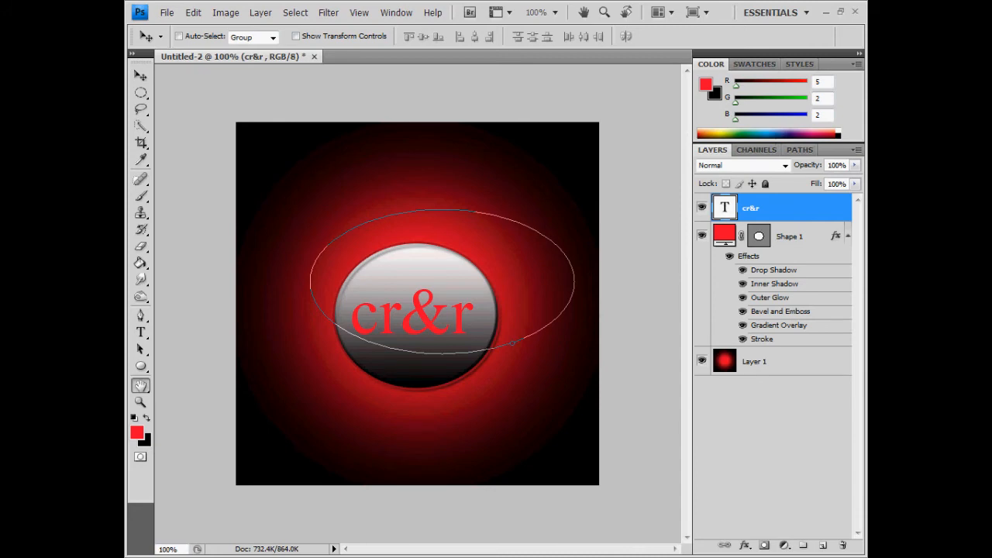
Give the cr&r text Drop Shadow, Inner Shadow, Inner Glow, Bevel with Contour and a size-2 Stroke, and apply.
{"action": "double_click", "coordinate": [748, 256]}
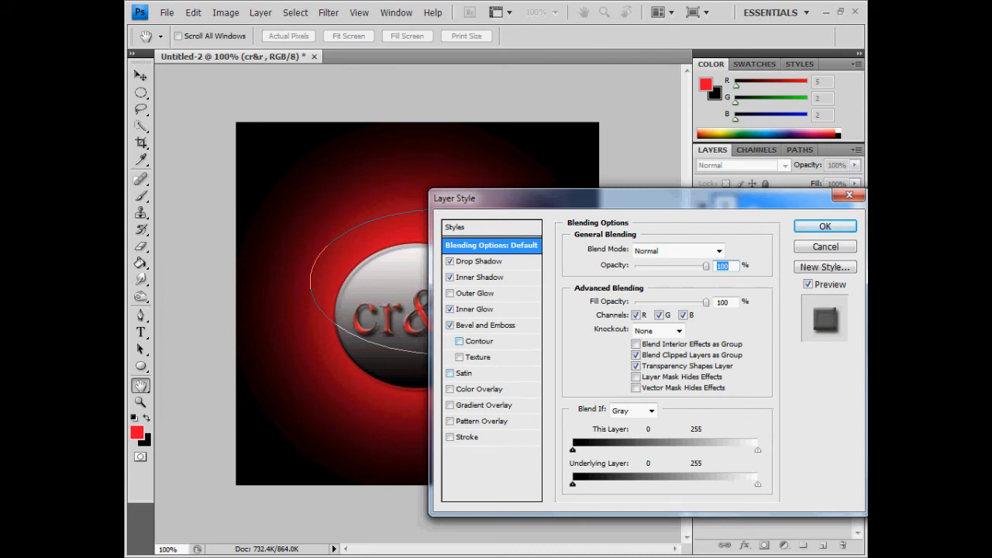
{"action": "left_click", "coordinate": [450, 341]}
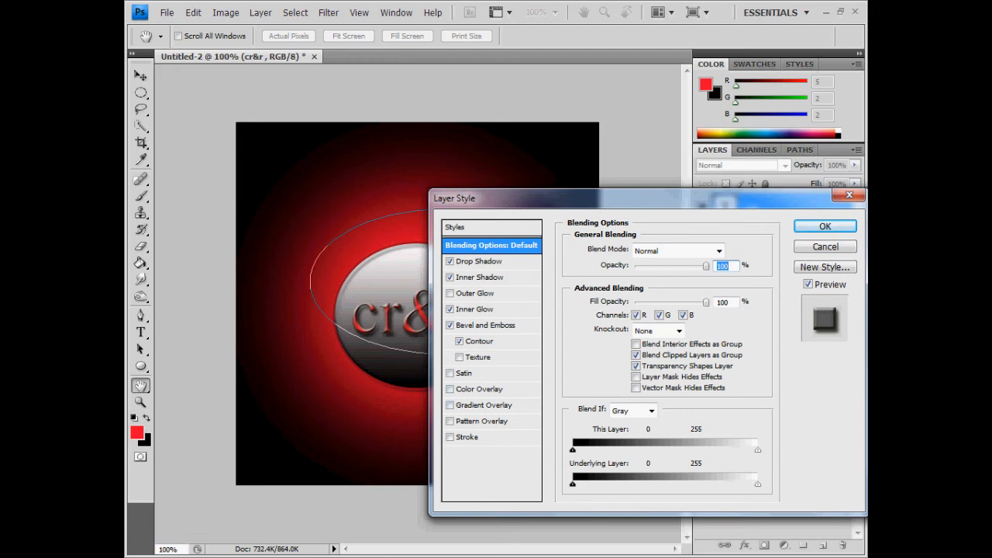
{"action": "left_click", "coordinate": [449, 421]}
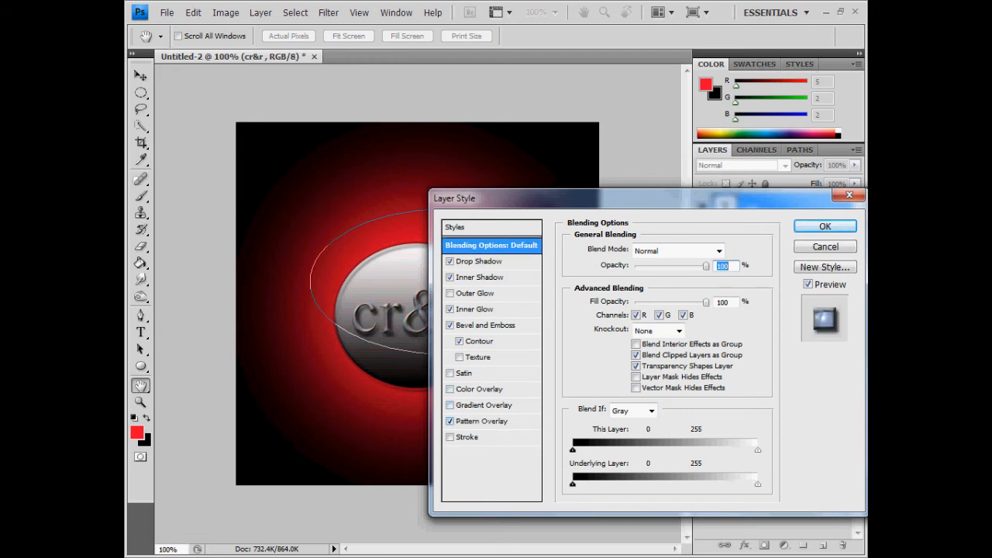
{"action": "left_click", "coordinate": [450, 437]}
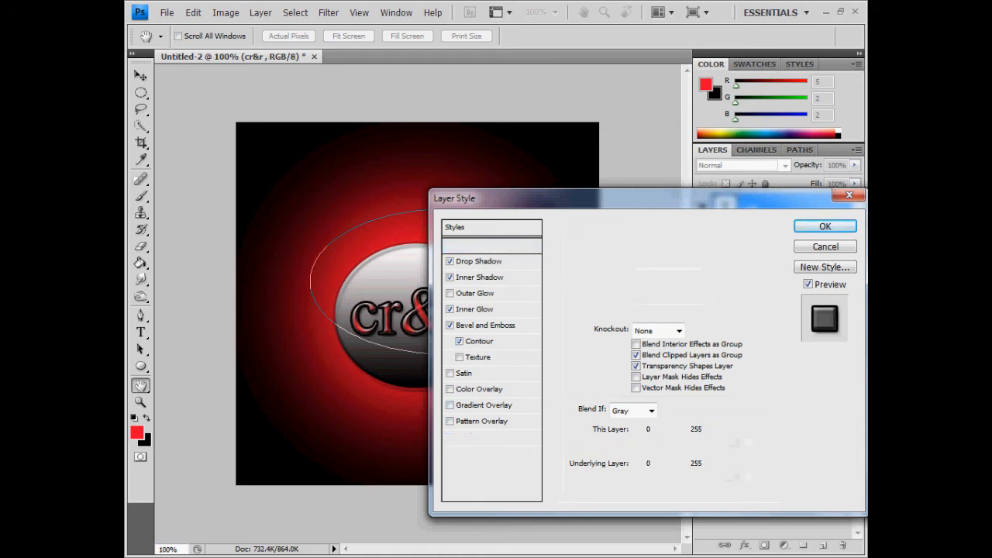
{"action": "left_click", "coordinate": [468, 437]}
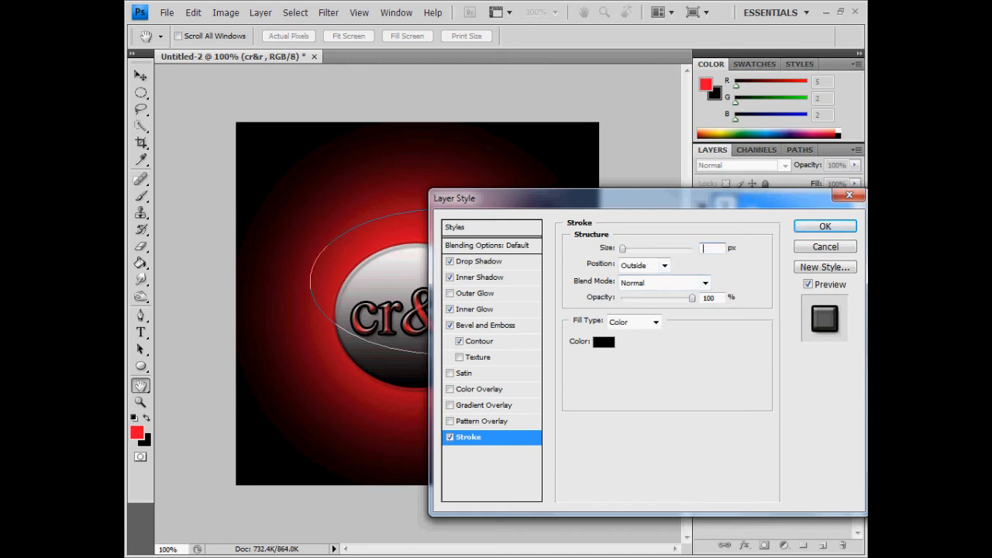
{"action": "type", "text": "2"}
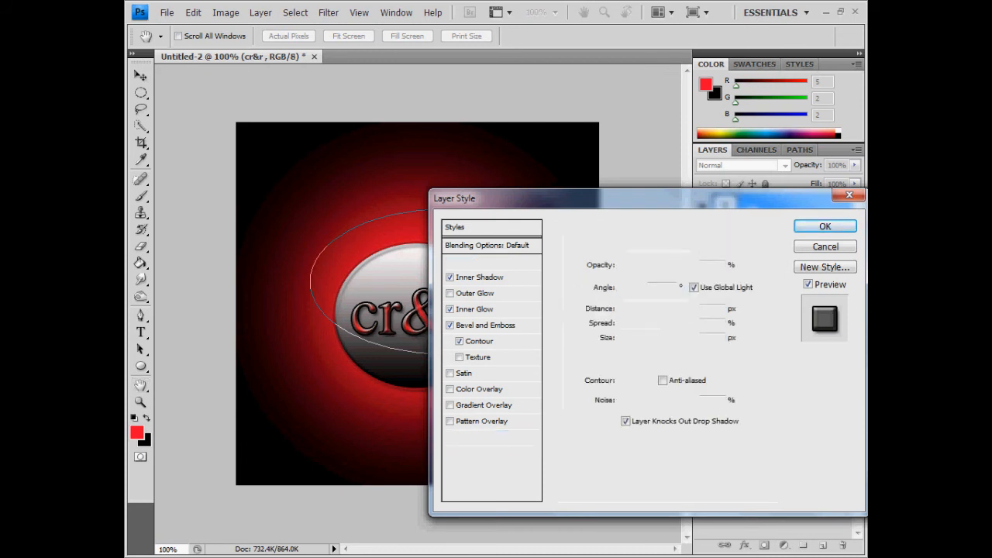
{"action": "left_click", "coordinate": [481, 260]}
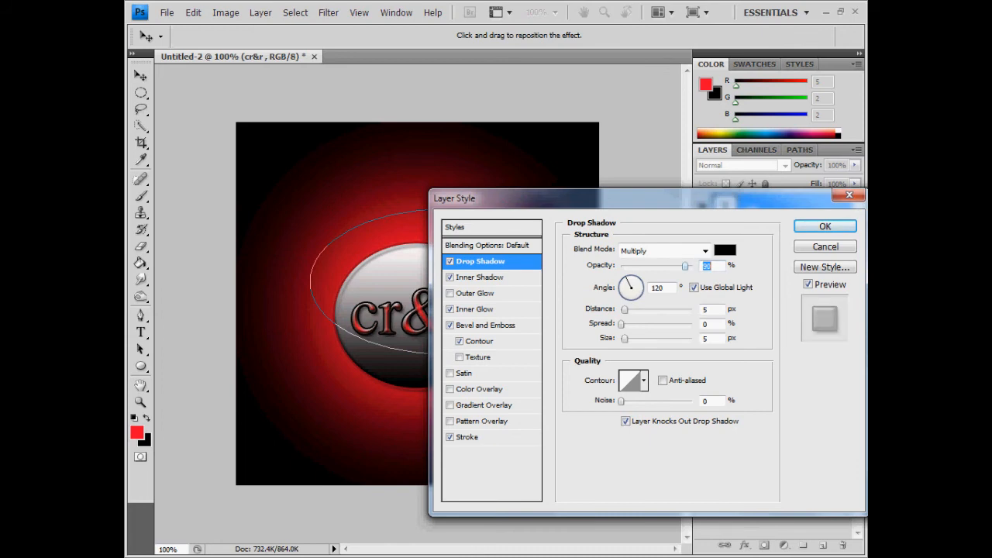
{"action": "left_click", "coordinate": [824, 226]}
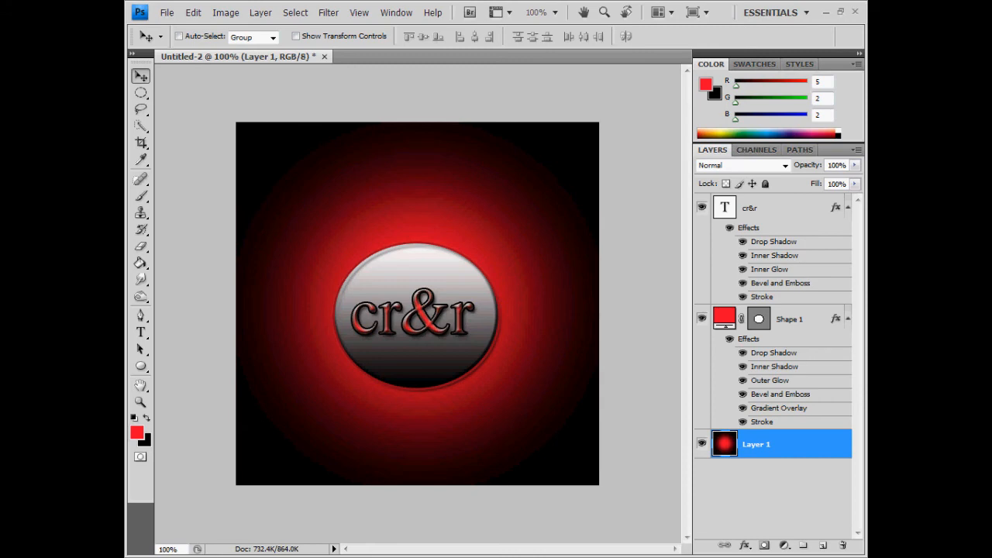
Show the Image menu commands over the finished logo, pointing at Duplicate.
{"action": "left_click", "coordinate": [227, 13]}
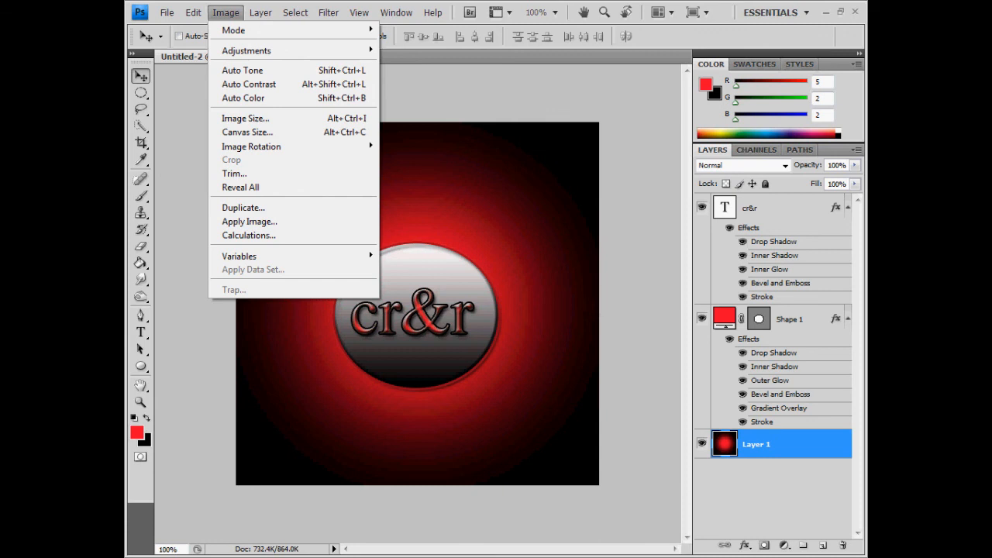
{"action": "mouse_move", "coordinate": [243, 208]}
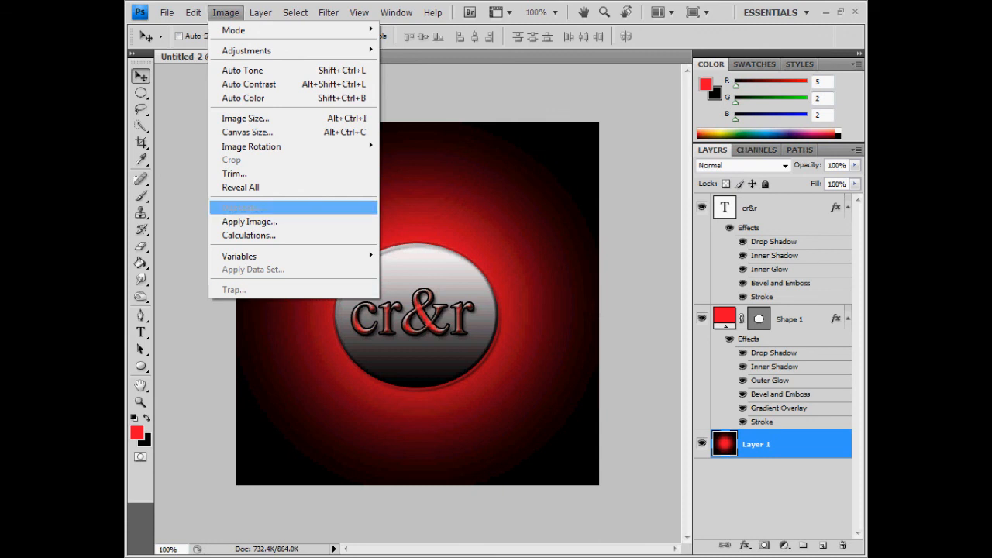